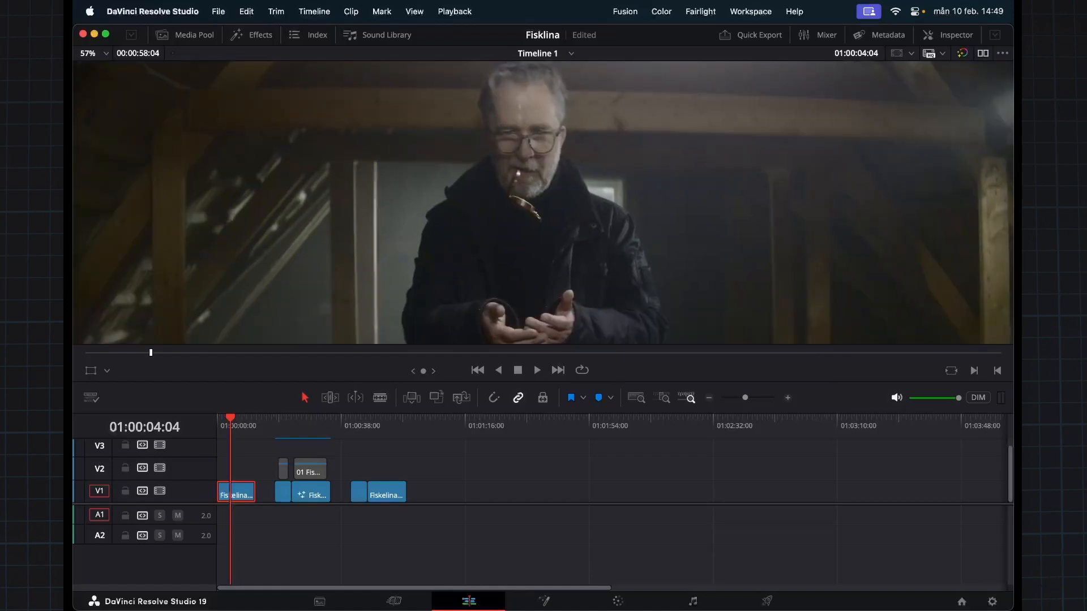
Step: Move the playhead to about 01:00:06:16 in the first clip to preview the fishing-line shot
left_click(88, 53)
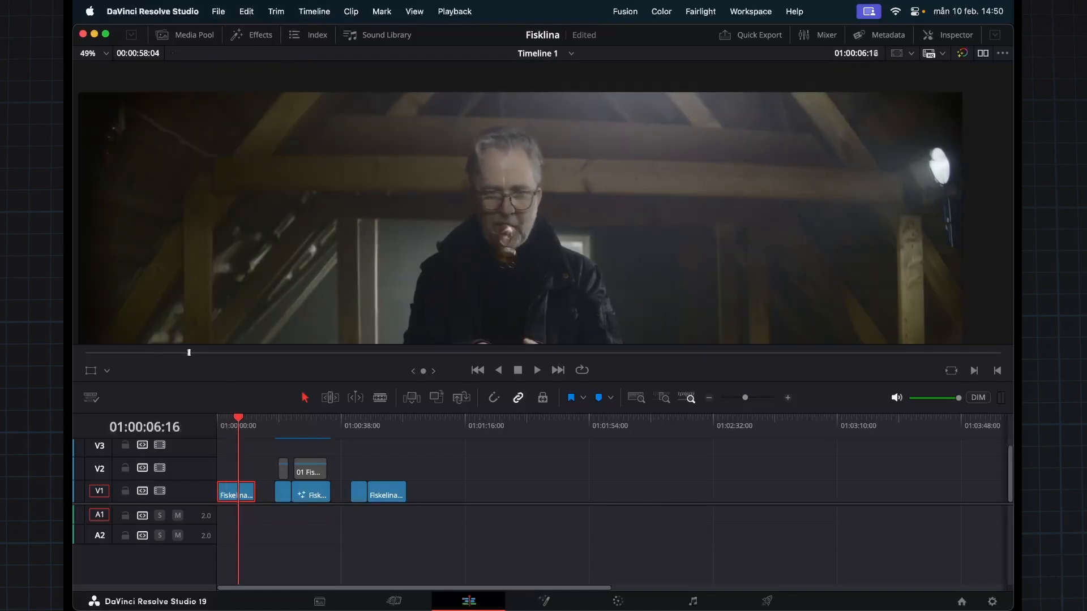
left_click(380, 426)
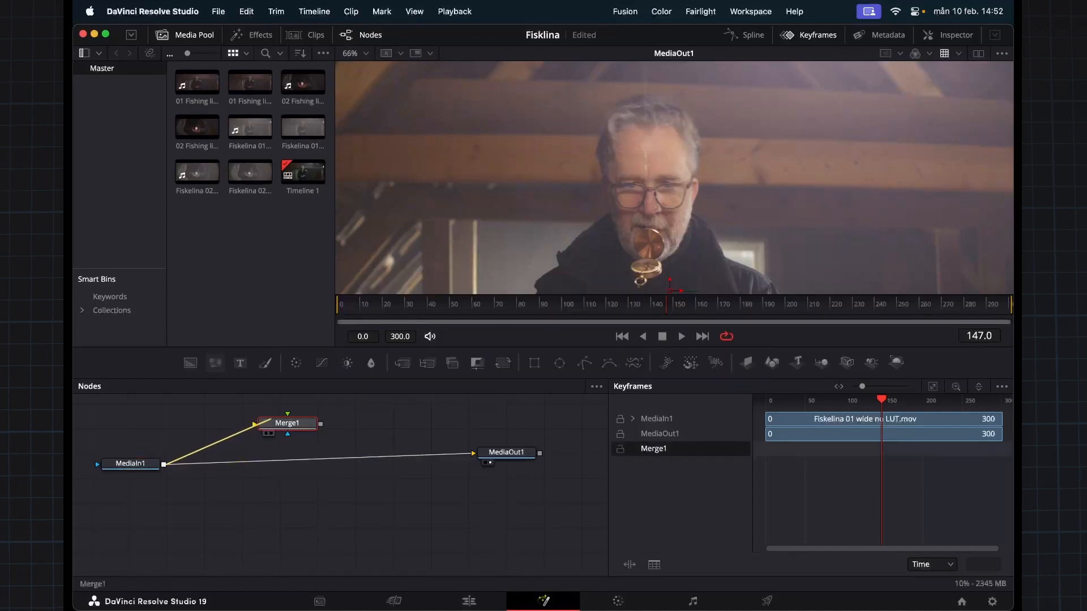
Step: Place Merge1 between MediaIn1 and MediaOut1 and connect the BSpline1 mask to it
left_click_drag(287, 422, 263, 496)
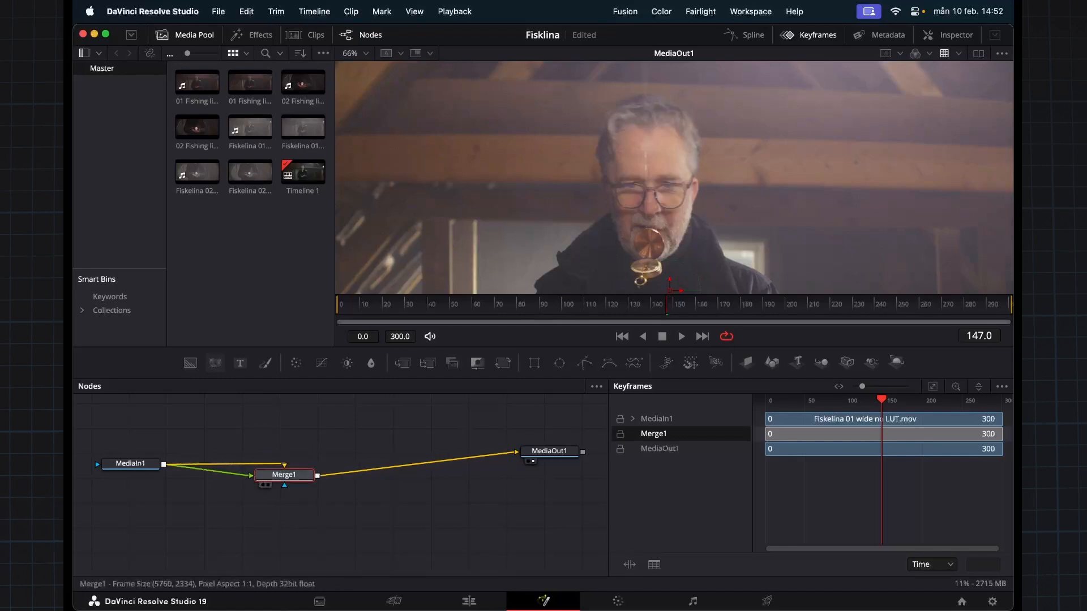
left_click_drag(283, 475, 271, 467)
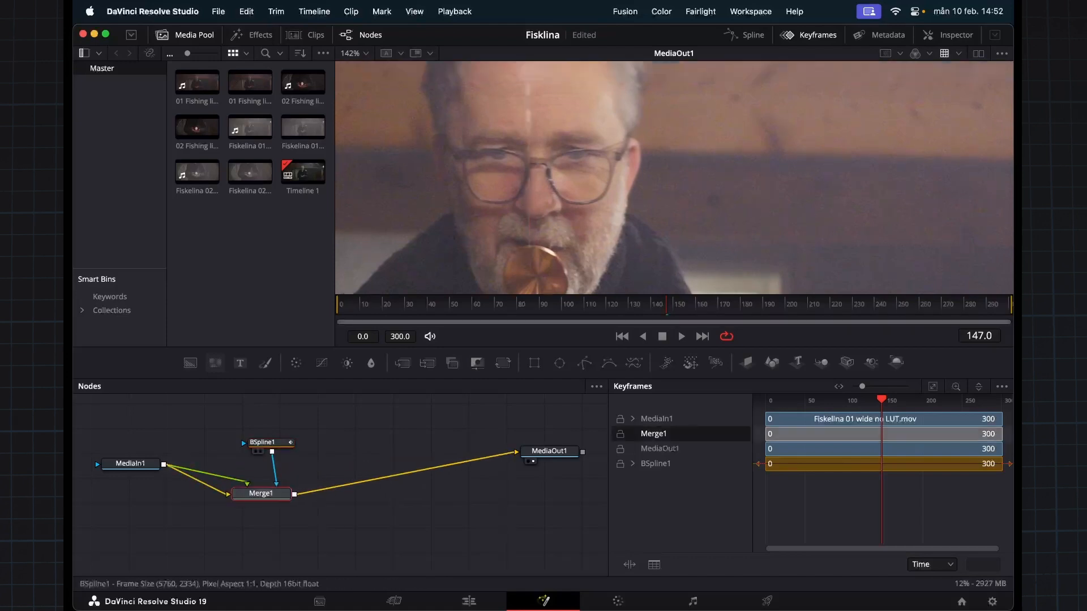
Step: Give the BSpline1 mask soft edge 0.0053 and a thin 0.0072 border width
left_click(263, 442)
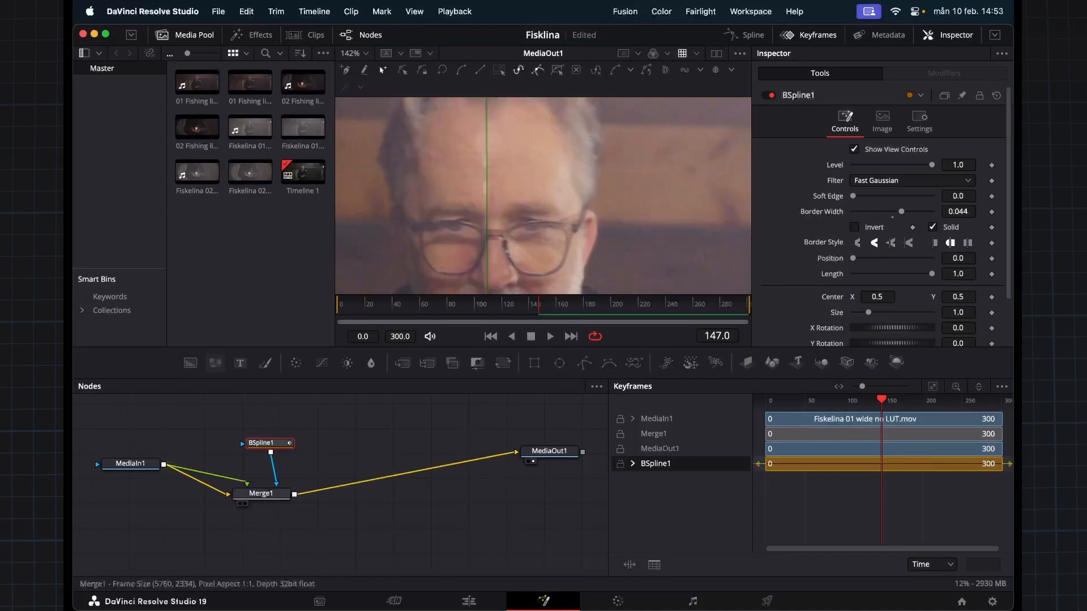
left_click(262, 493)
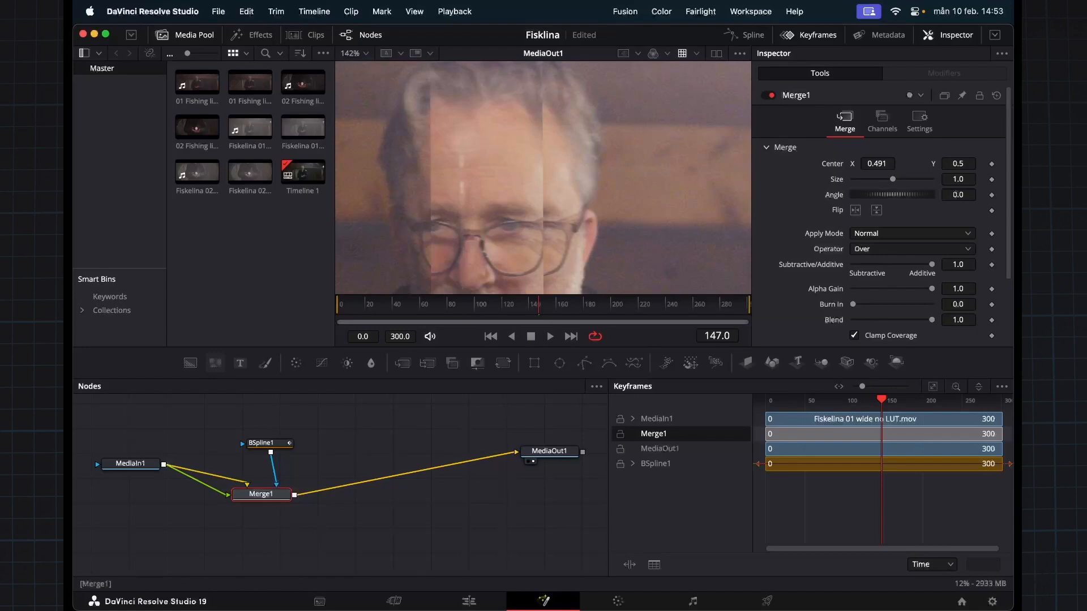
left_click(269, 442)
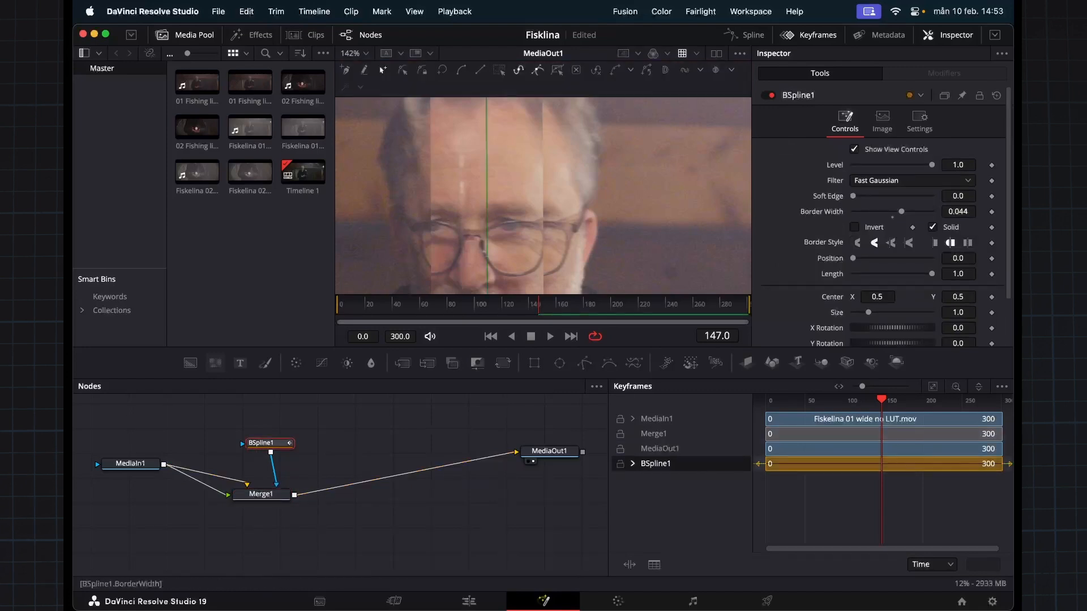
left_click_drag(901, 212, 893, 211)
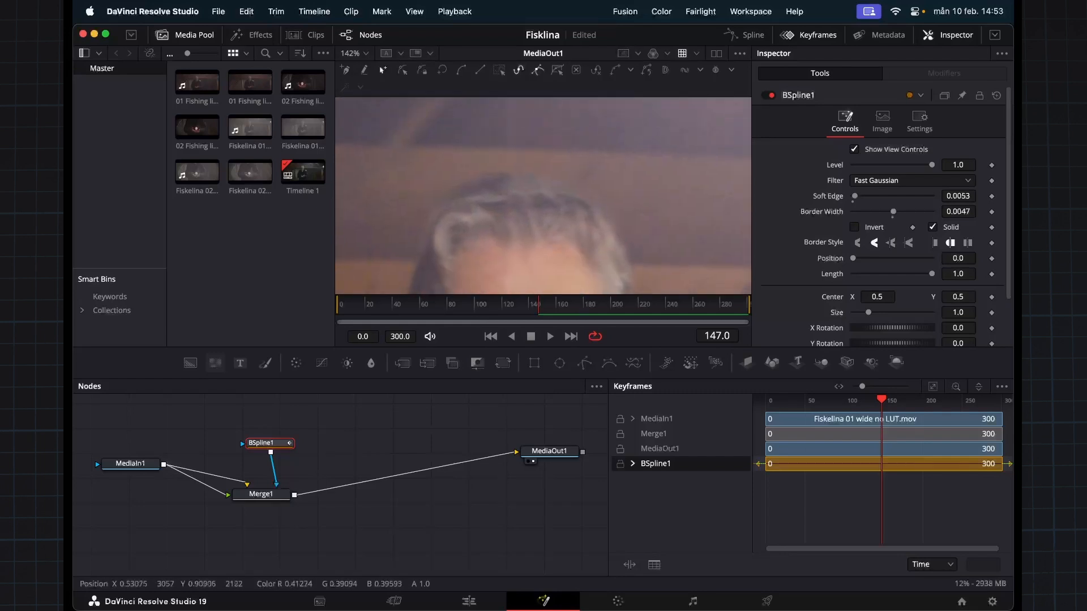
left_click(262, 493)
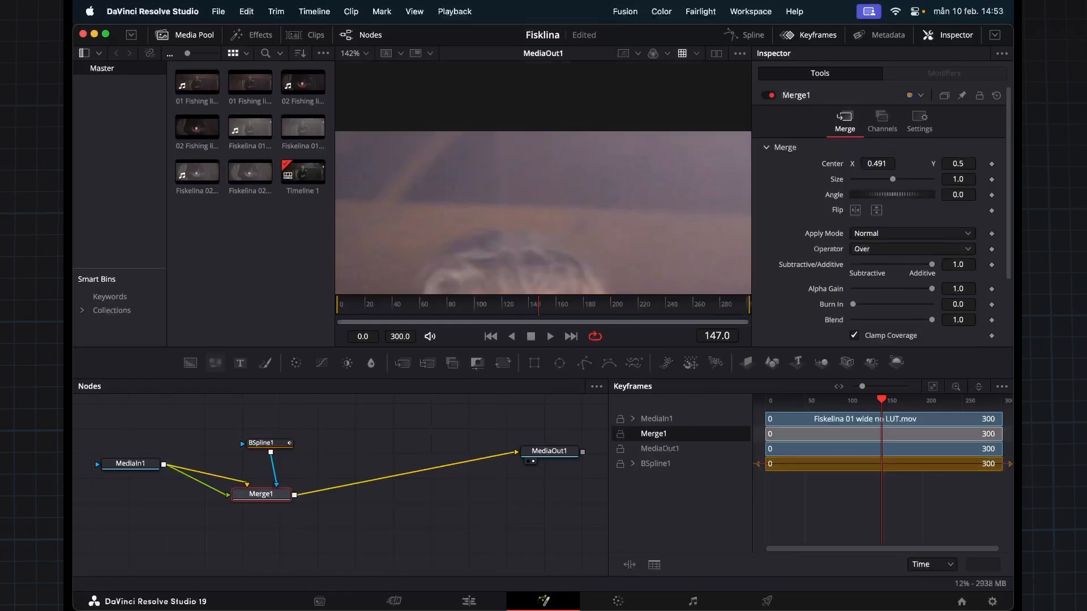
left_click(269, 443)
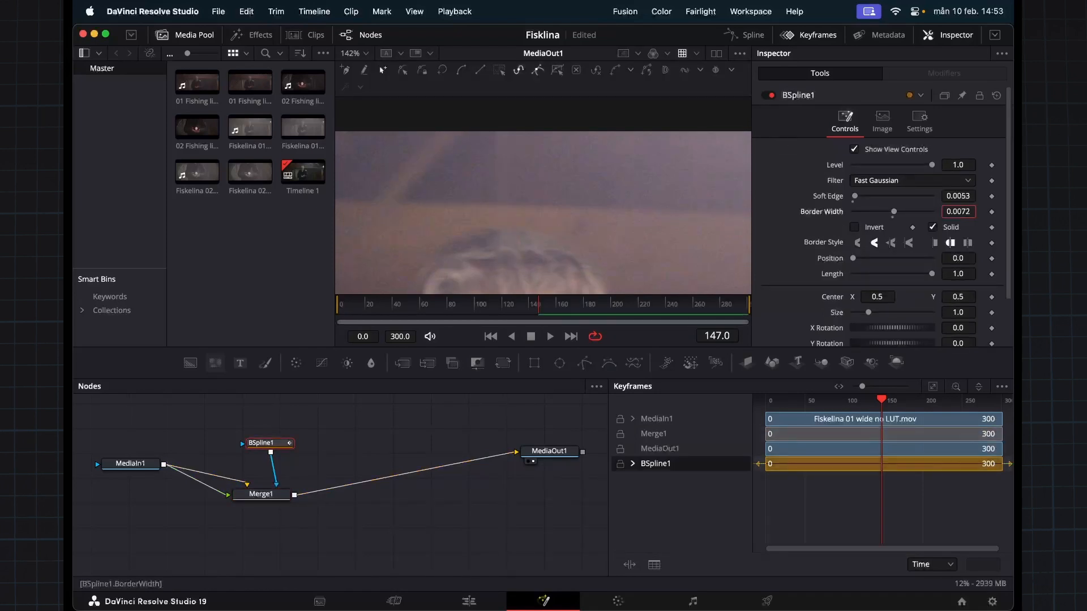
Step: Toggle the viewer between the original MediaIn1 footage and the Merge1 result
left_click(131, 463)
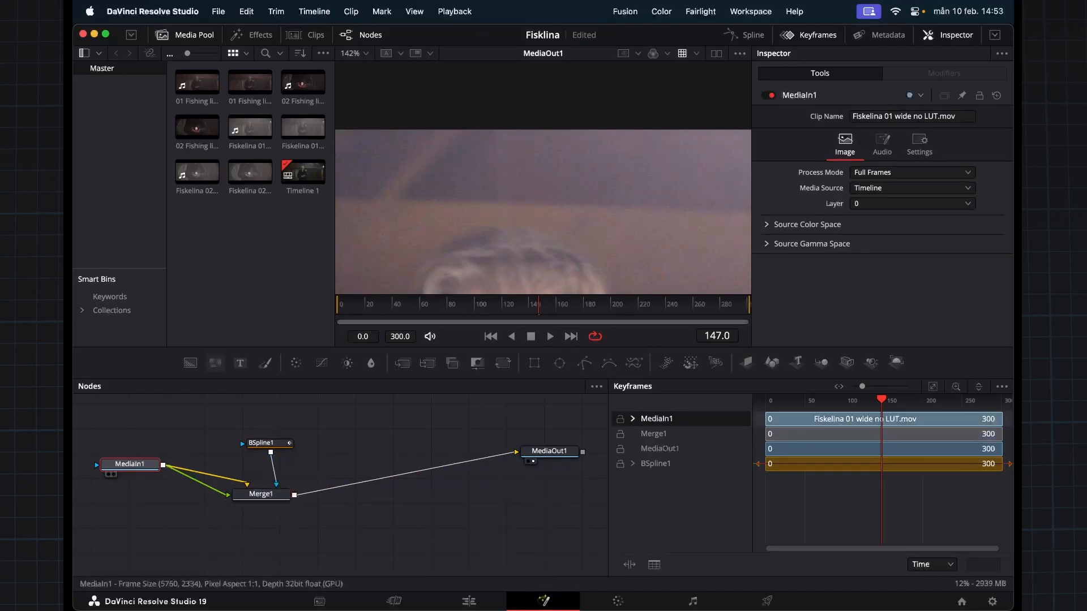
left_click(262, 494)
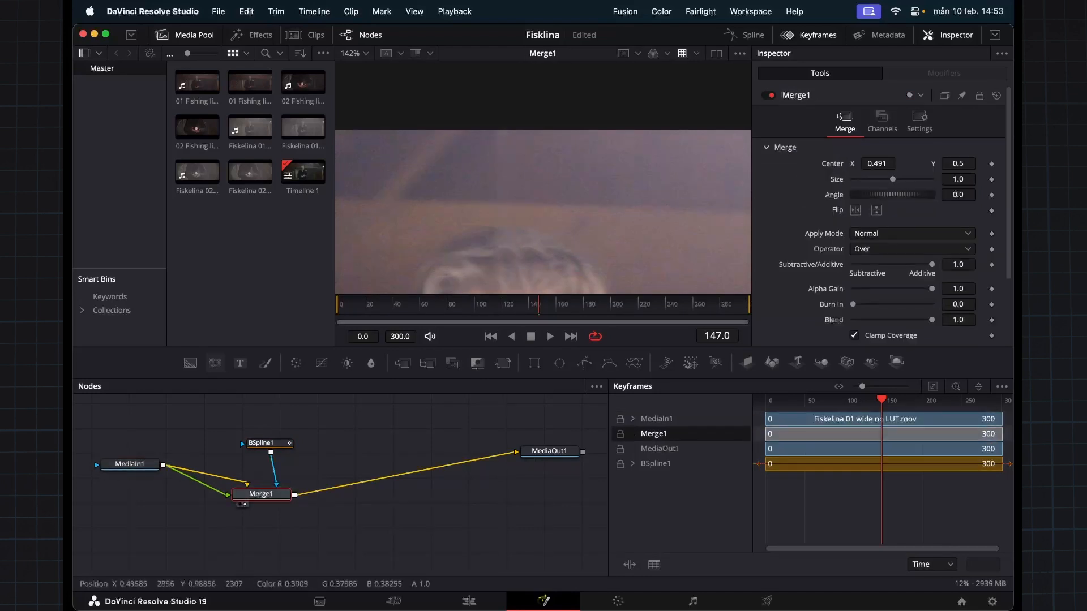
left_click(130, 464)
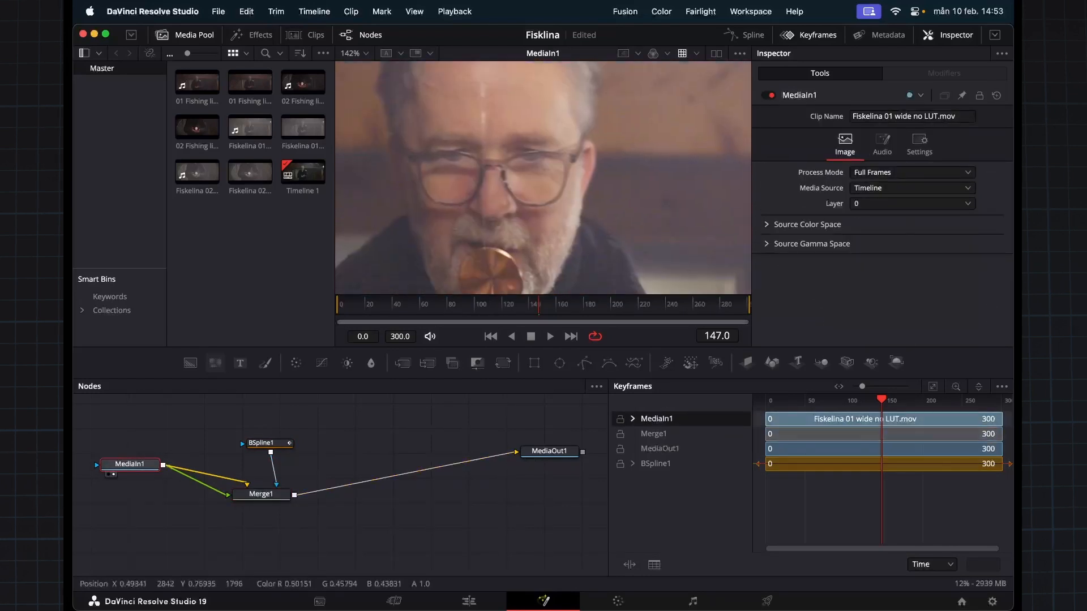
left_click(262, 495)
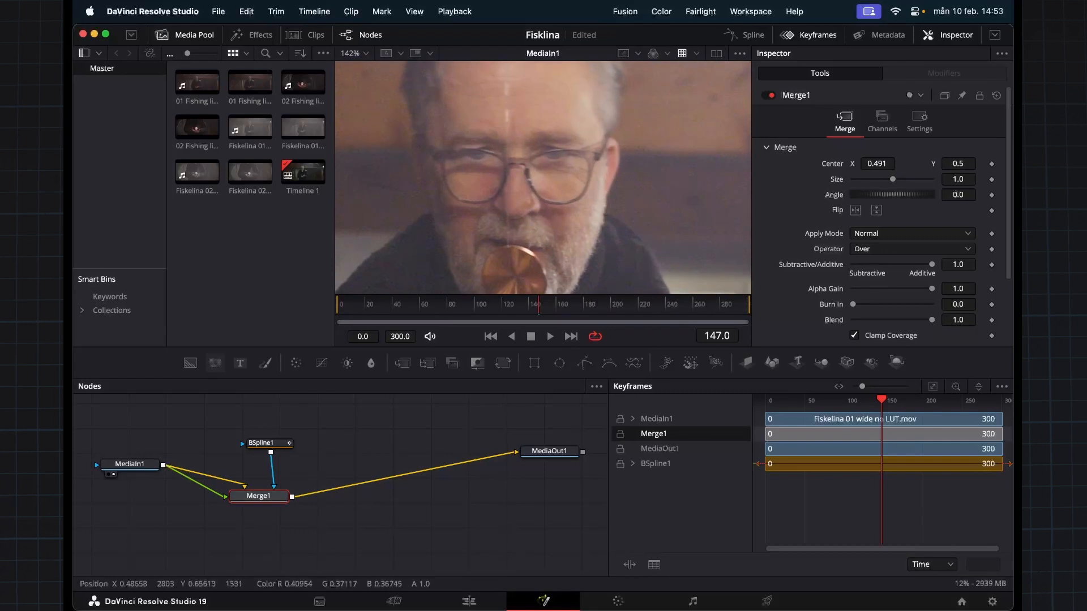
left_click(258, 496)
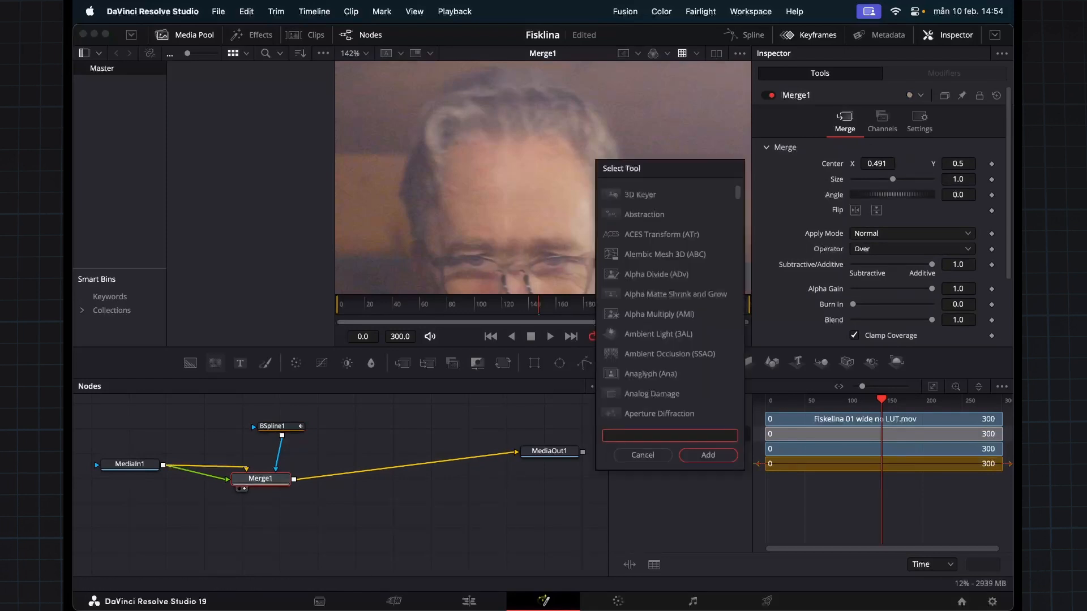
Step: Search the tool picker for 'wire', then add a Paint node instead
type("wire")
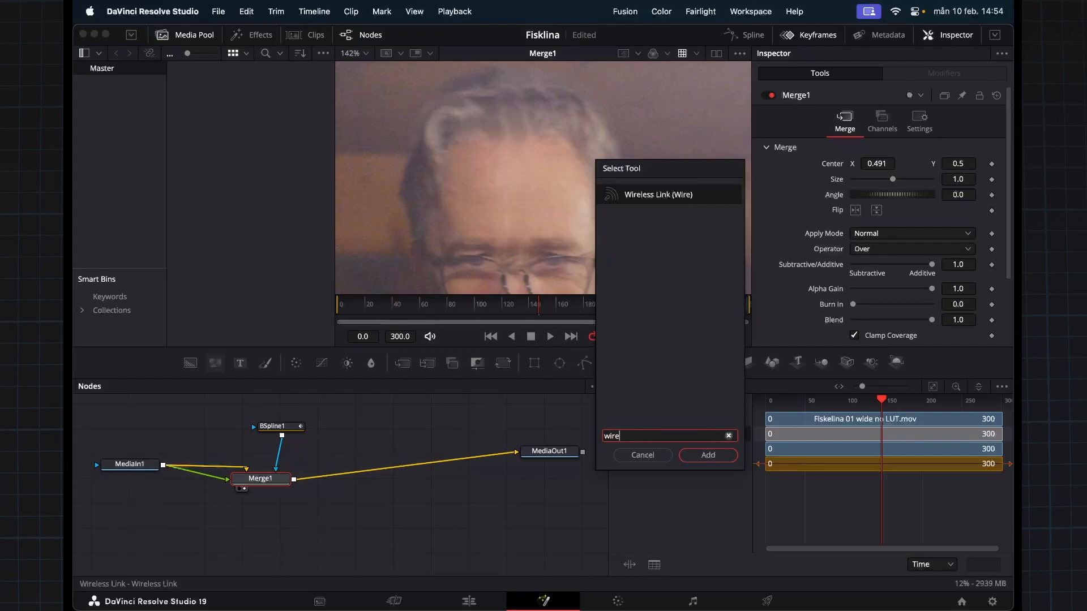
left_click(641, 454)
type("pain")
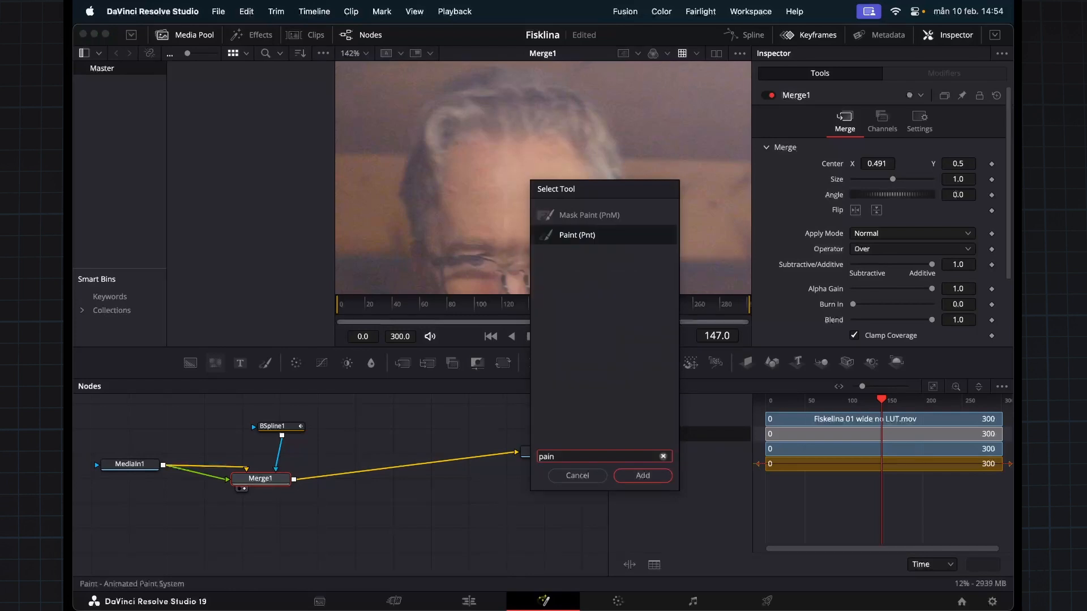
left_click(642, 475)
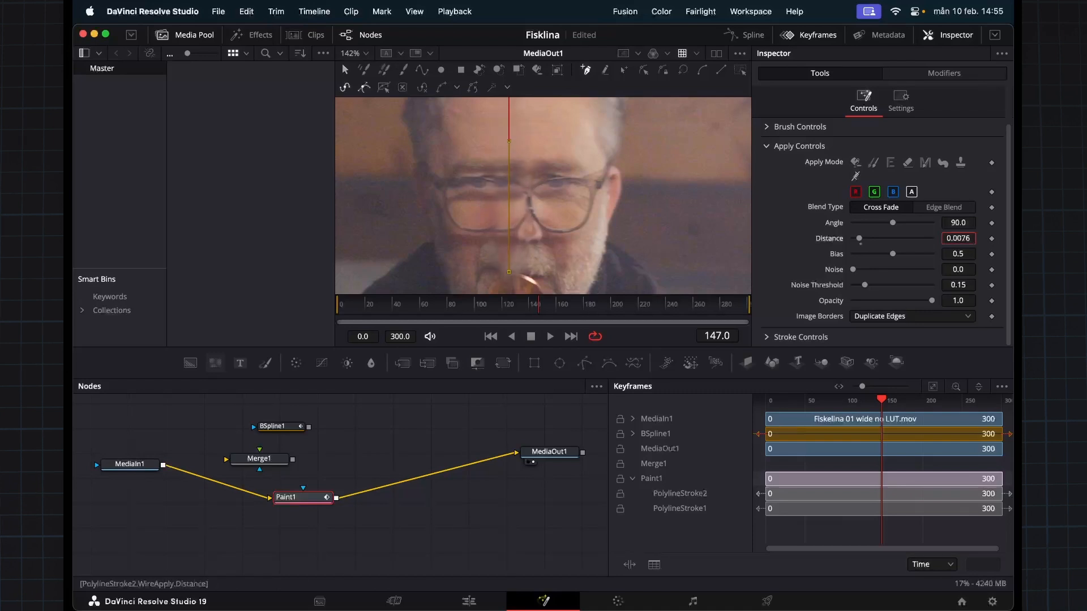
Step: Draw a second Paint1 wire-removal stroke, tune distance to 0.0059, and view MediaOut1
left_click_drag(860, 238, 856, 238)
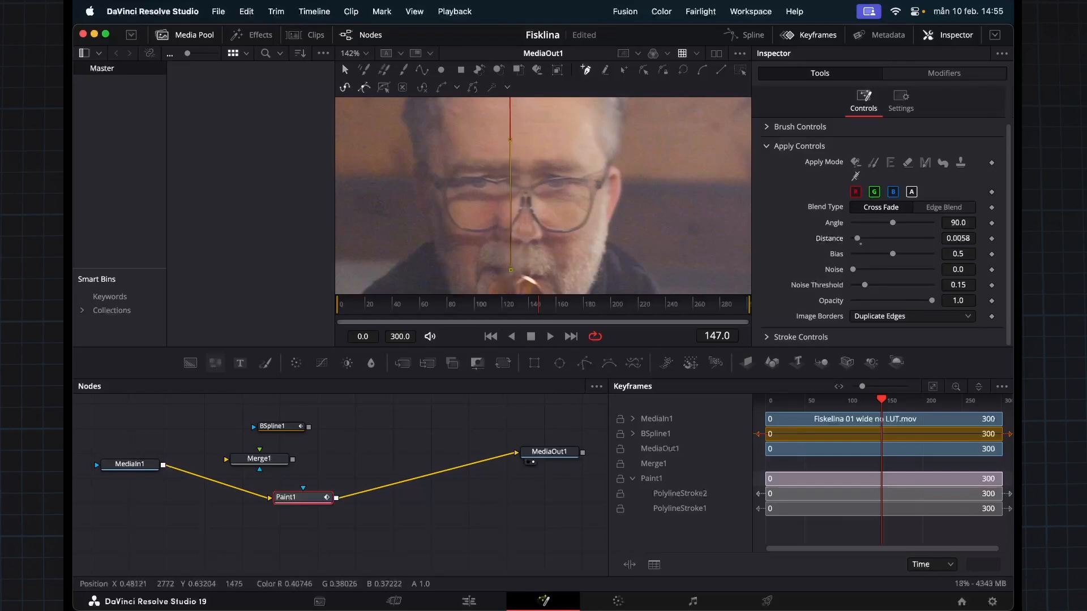
left_click(280, 422)
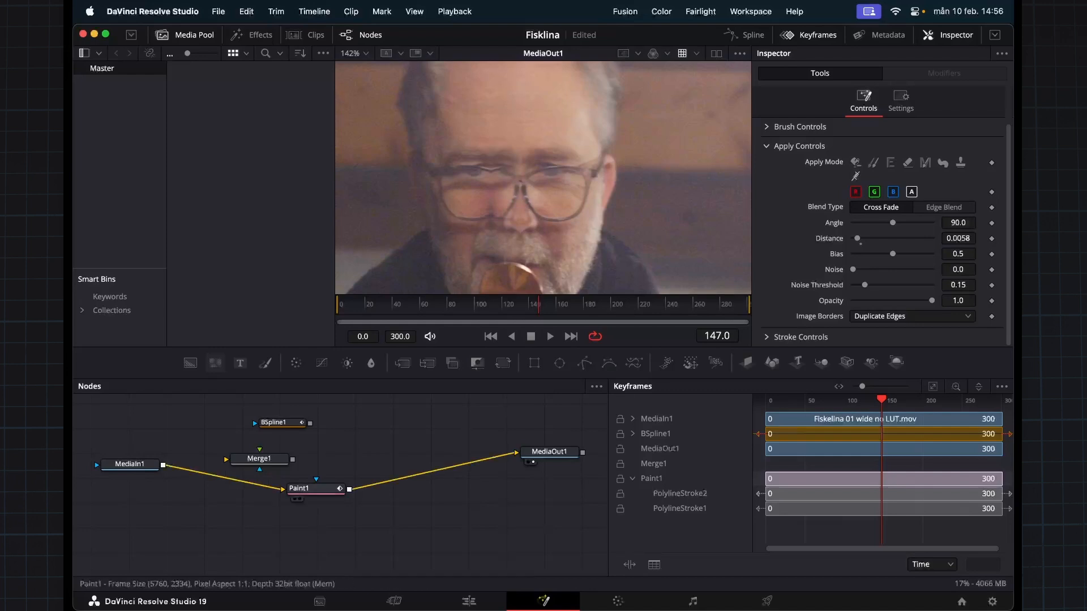
left_click(299, 488)
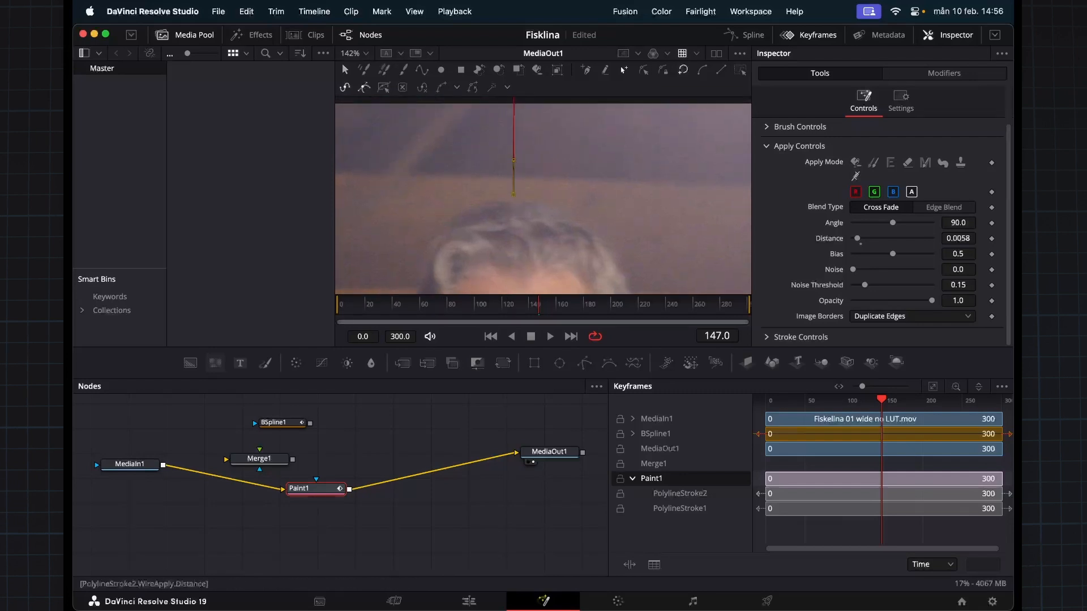
left_click(958, 238)
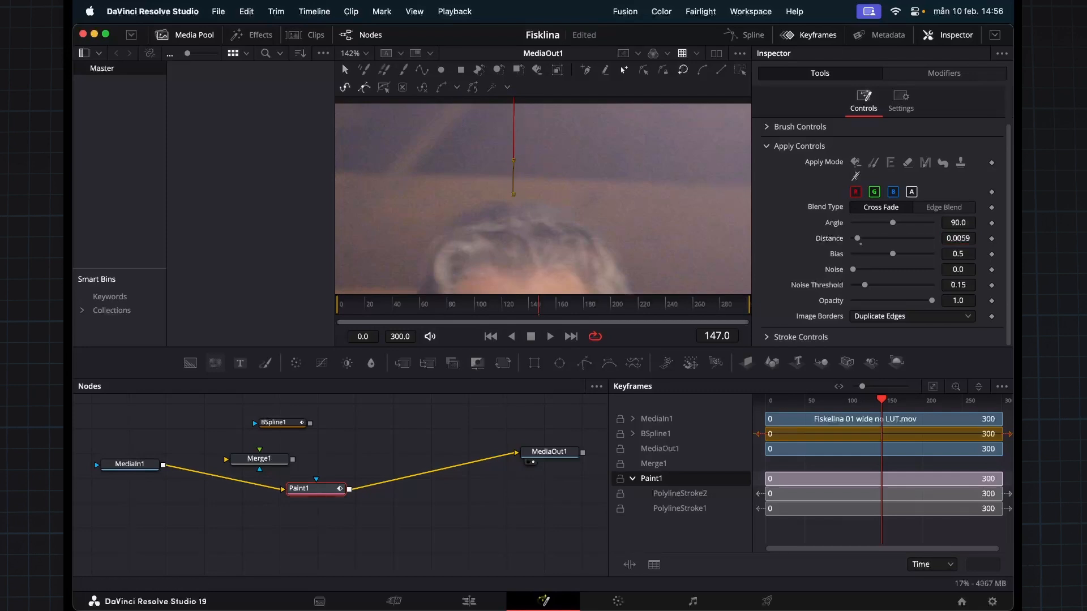
left_click(550, 452)
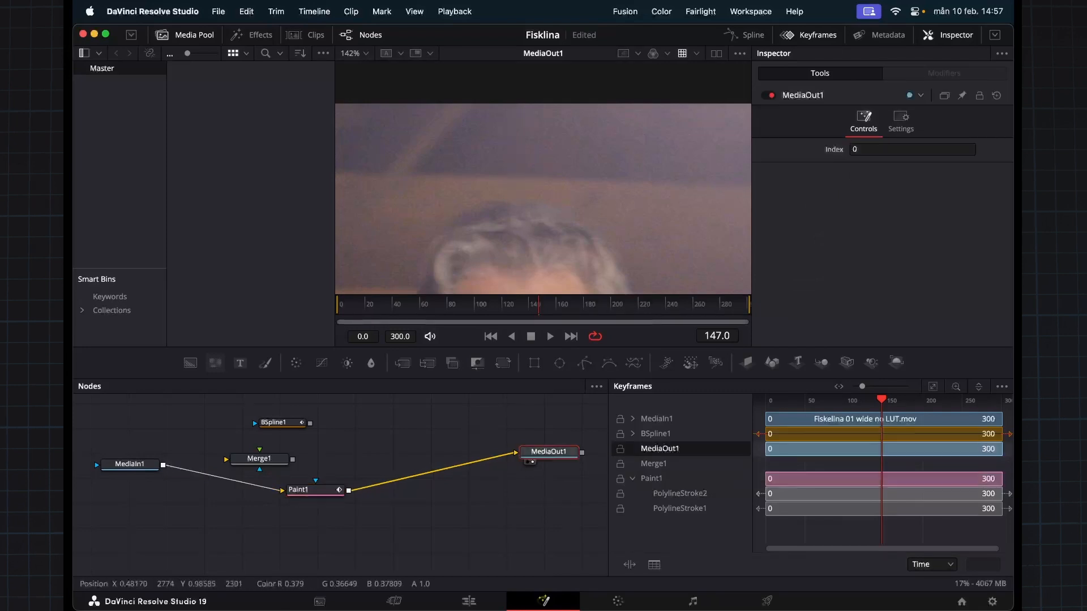
Step: Reshape Paint1's PolylineStroke2 at frame 105 to follow the moving fishing line
left_click(298, 490)
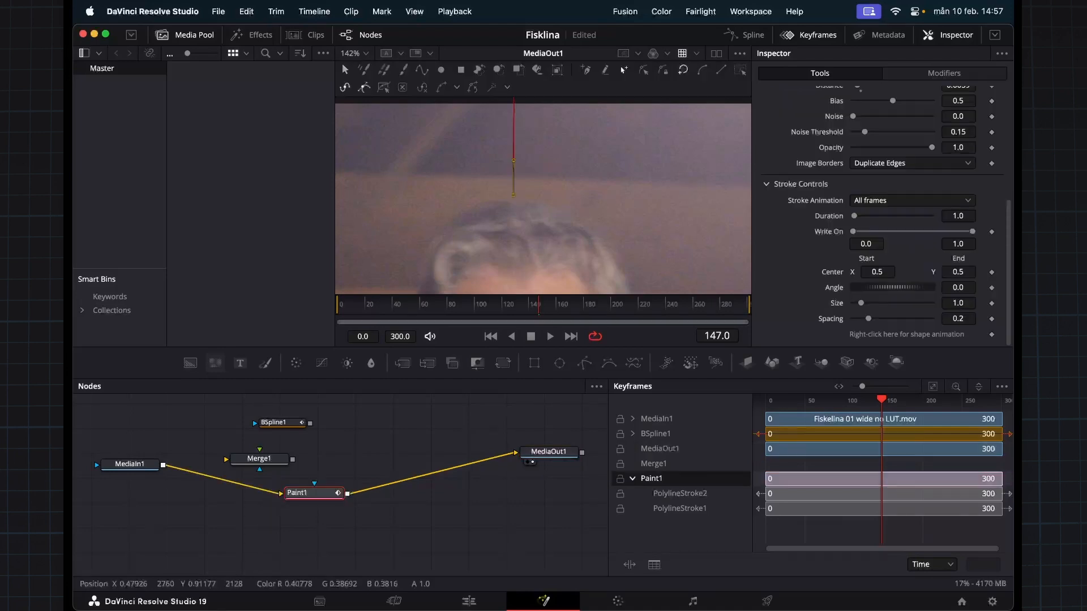
left_click(632, 493)
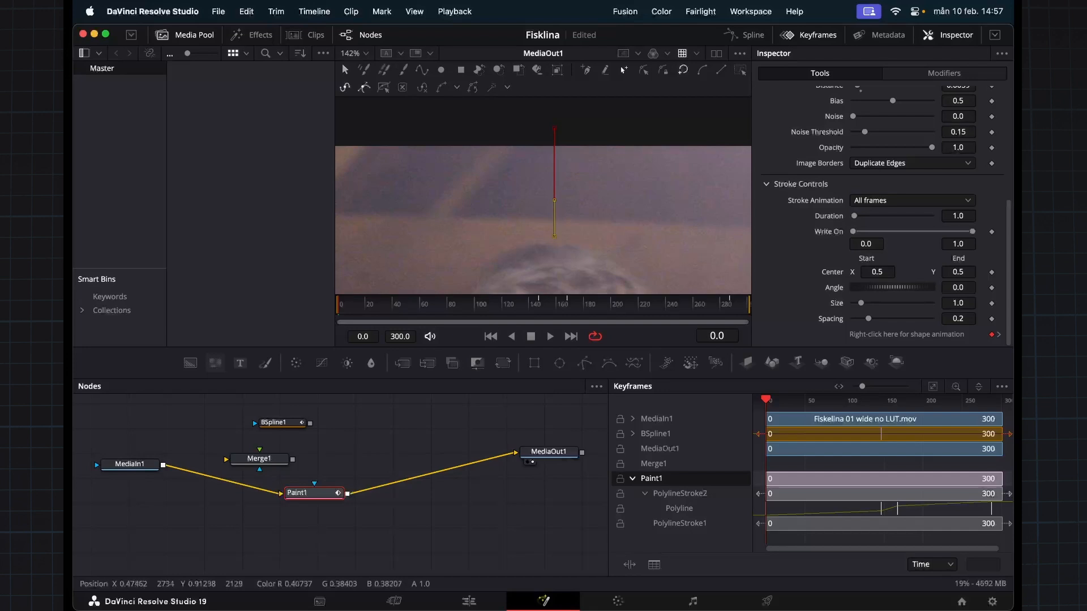
left_click(820, 400)
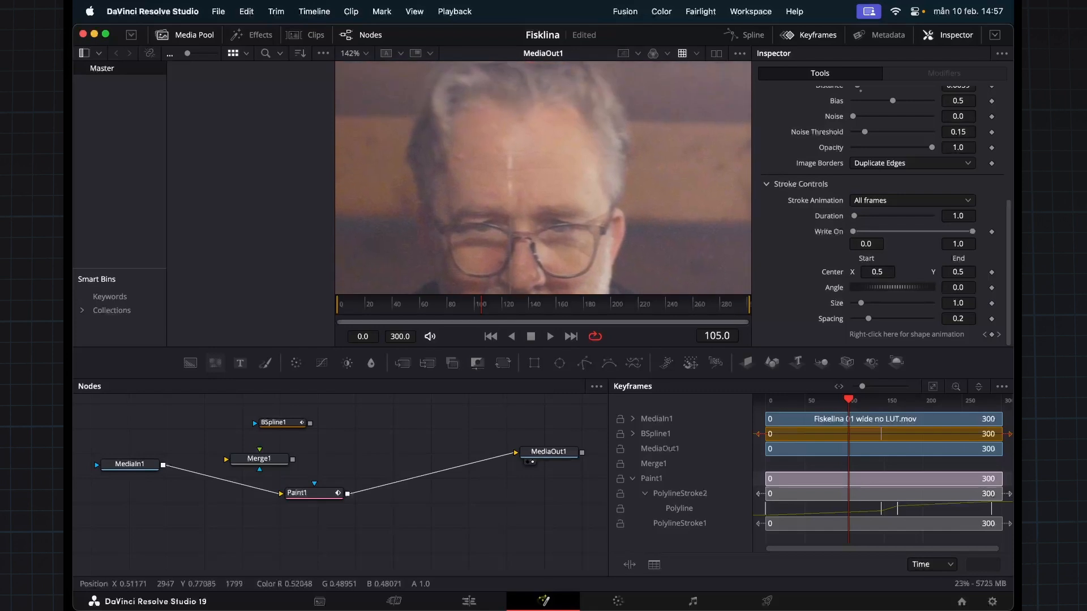
left_click(303, 493)
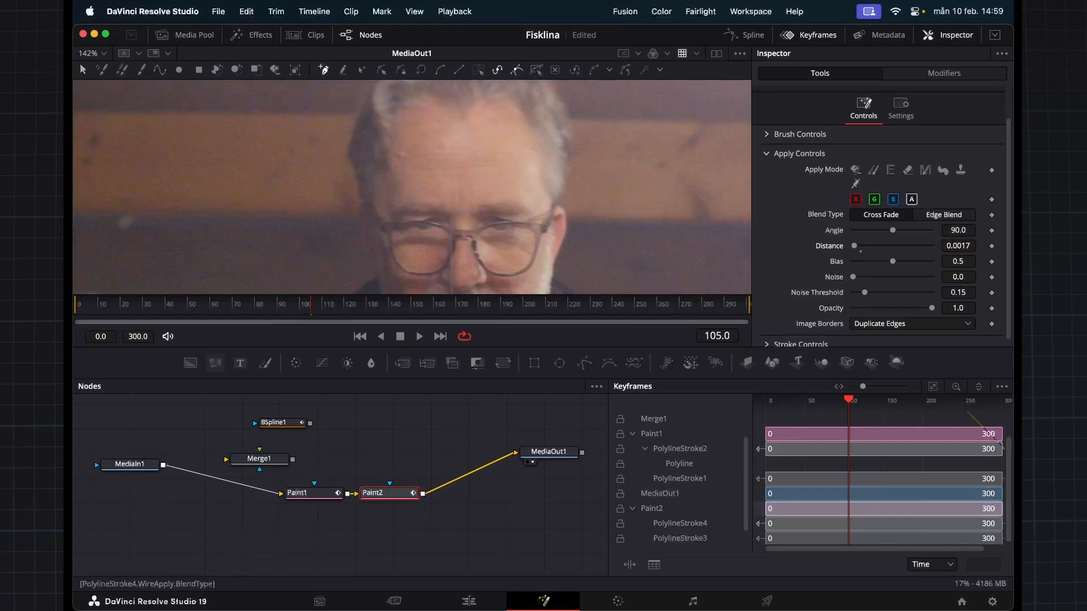
Step: Set Paint2's wire-removal Blend Type to Cross Fade and distance to 0.0023
left_click(942, 214)
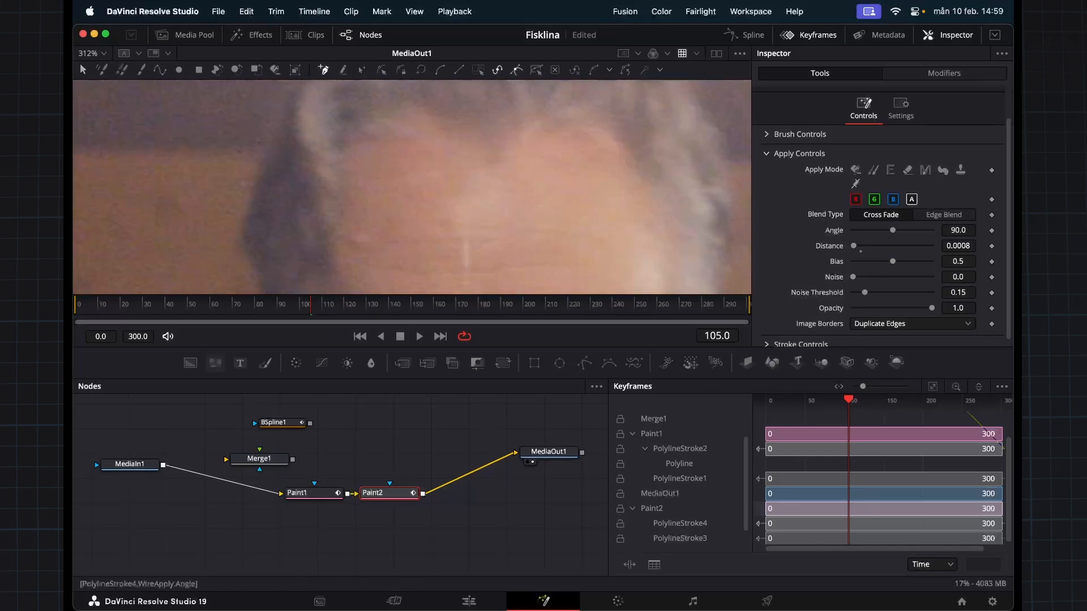
left_click(957, 246)
type("0.0023")
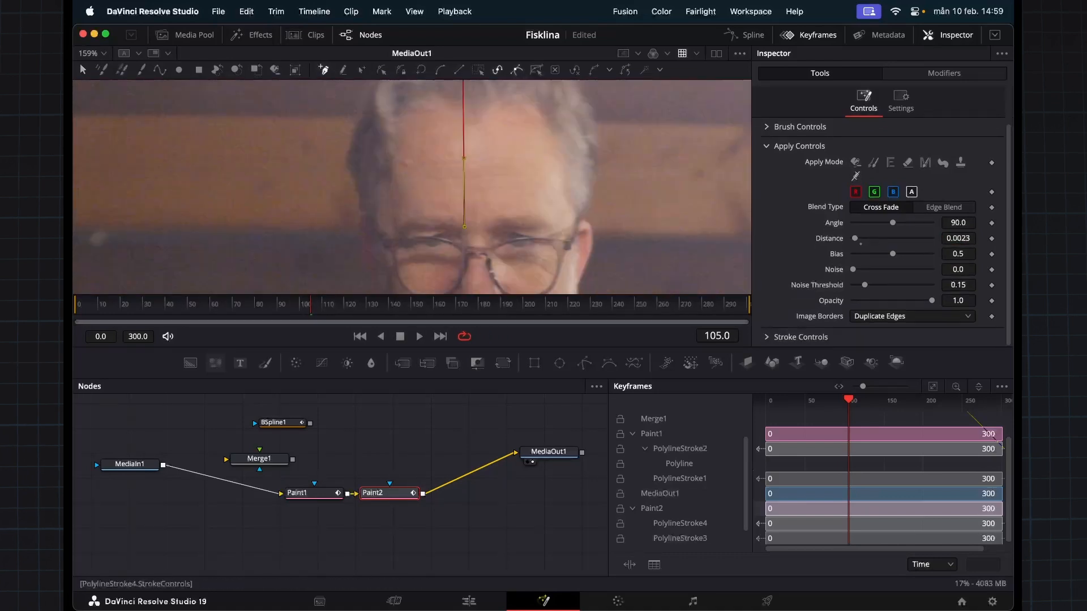
Step: Enable Animate on Paint2's stroke shape and adjust its points at frame 162
scroll("down", 3)
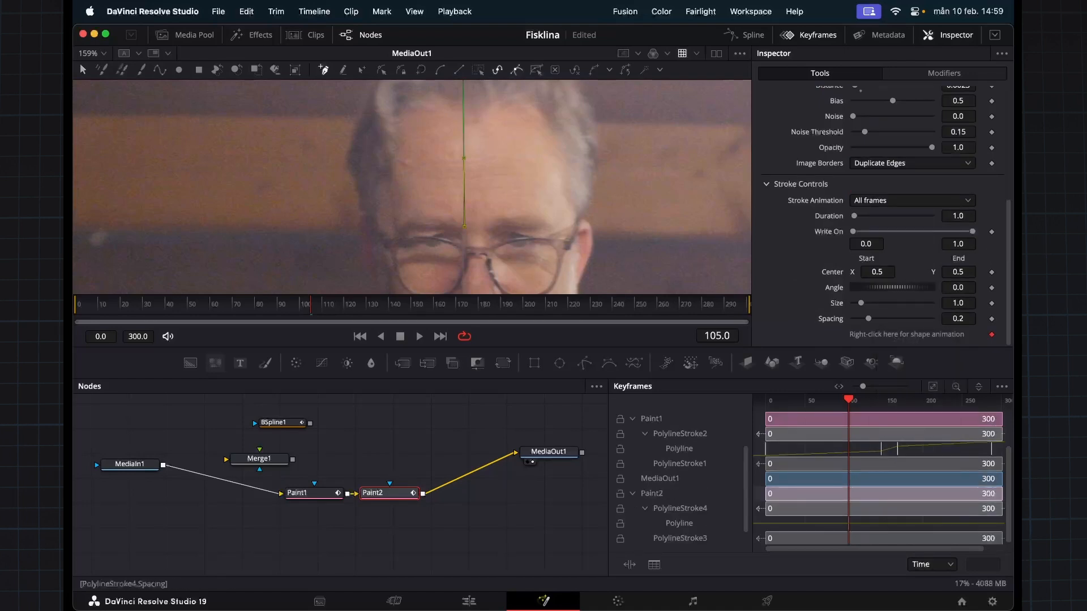
right_click(905, 334)
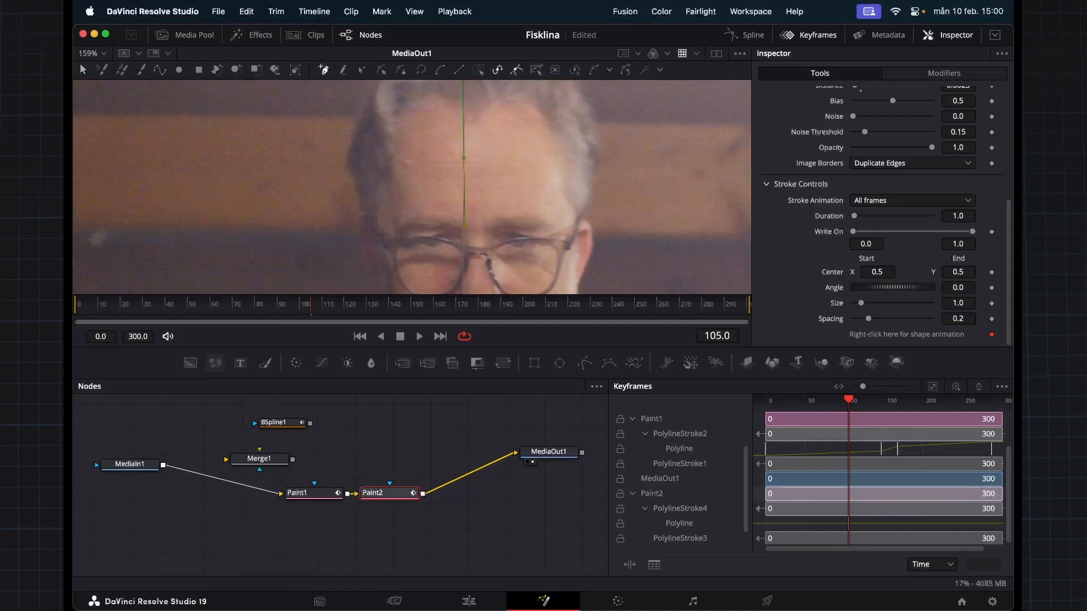
left_click(894, 401)
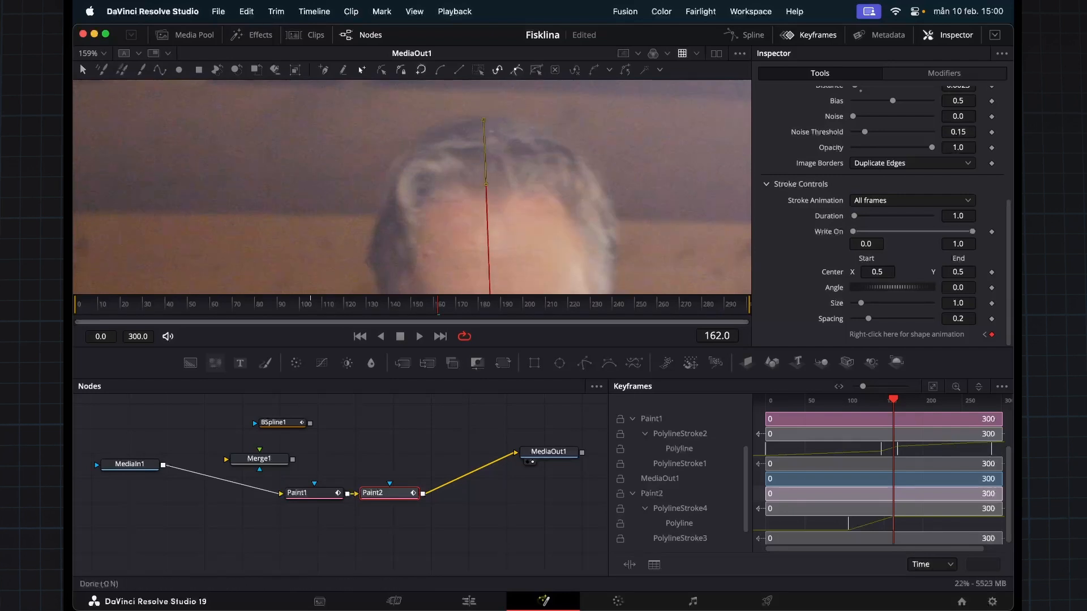
mouse_move(381, 68)
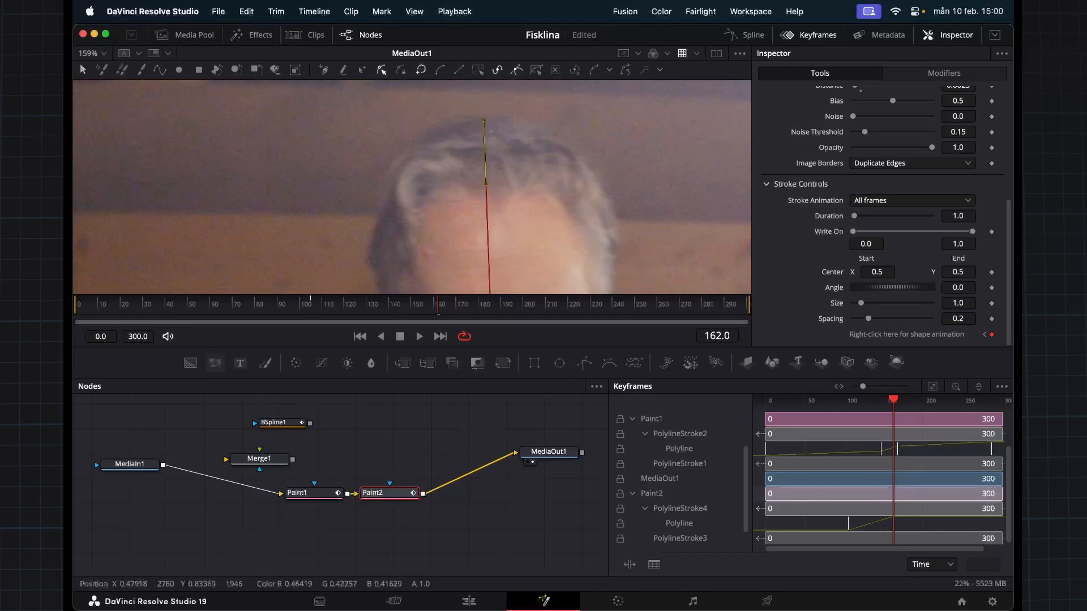
left_click(650, 493)
type("paint")
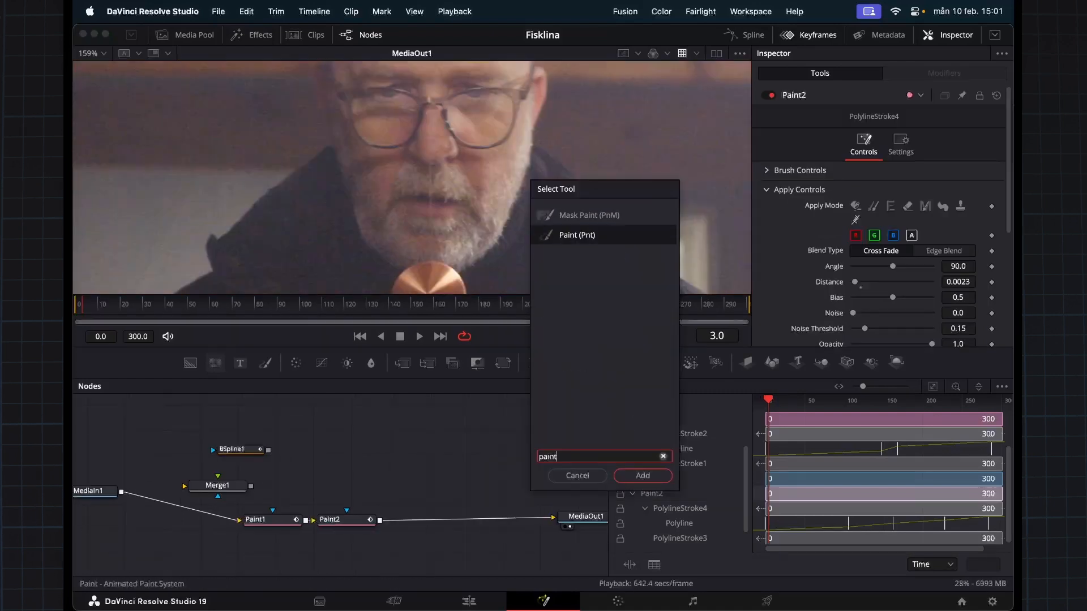
Step: Add a Paint3 node after Paint2 from the tool picker
left_click(642, 475)
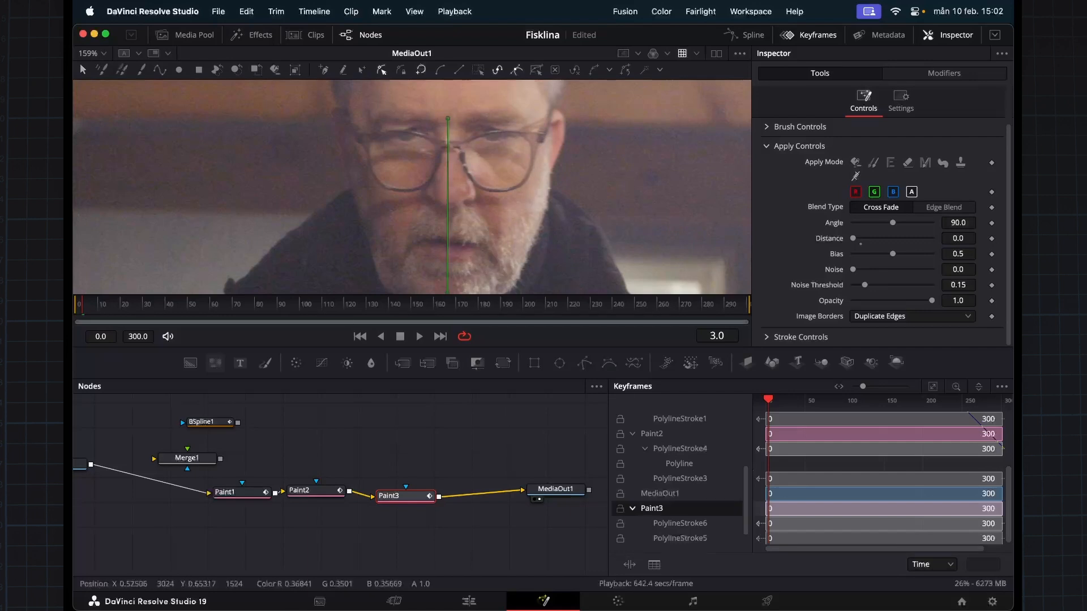
Step: Finish the new Paint3 stroke and set its PolylineStroke6 shape to Animate
key("cmd+k")
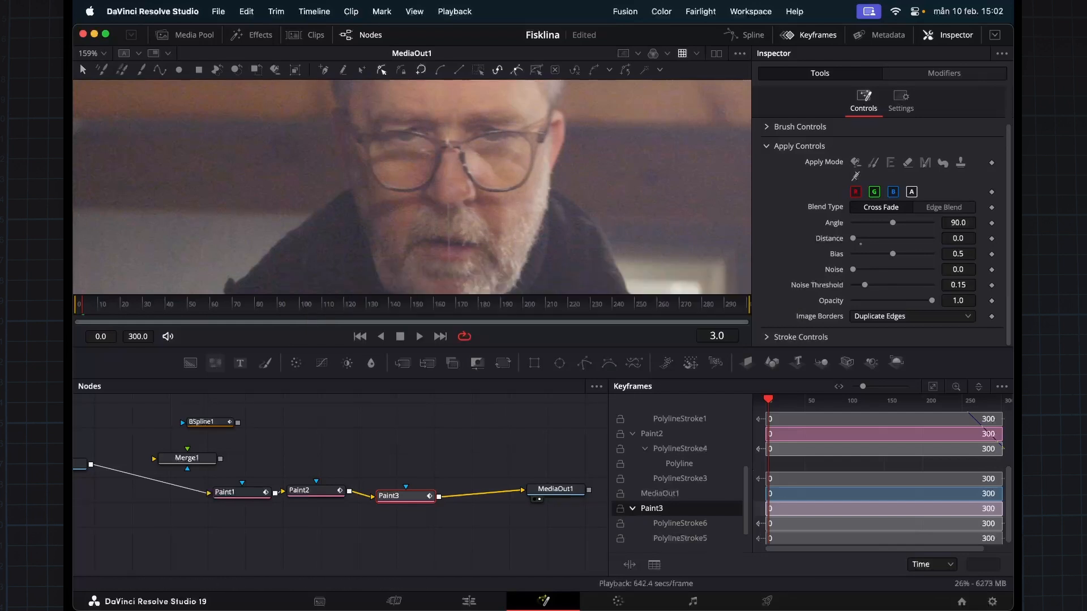
left_click(405, 492)
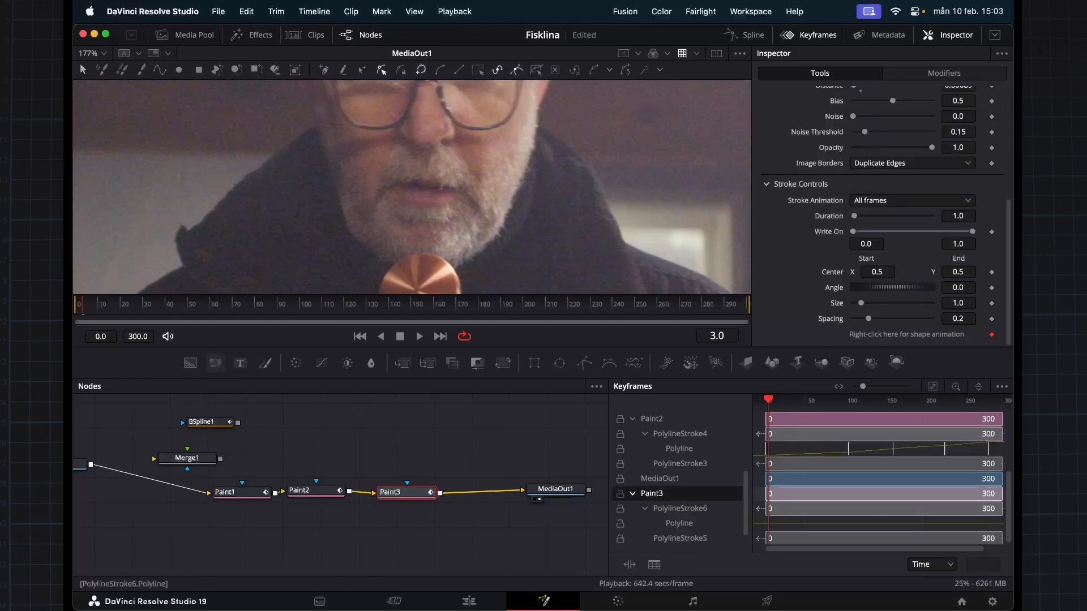
Step: Play the cleaned shot full screen, then view Render.mov on the Edit page's Timeline 1
left_click(898, 401)
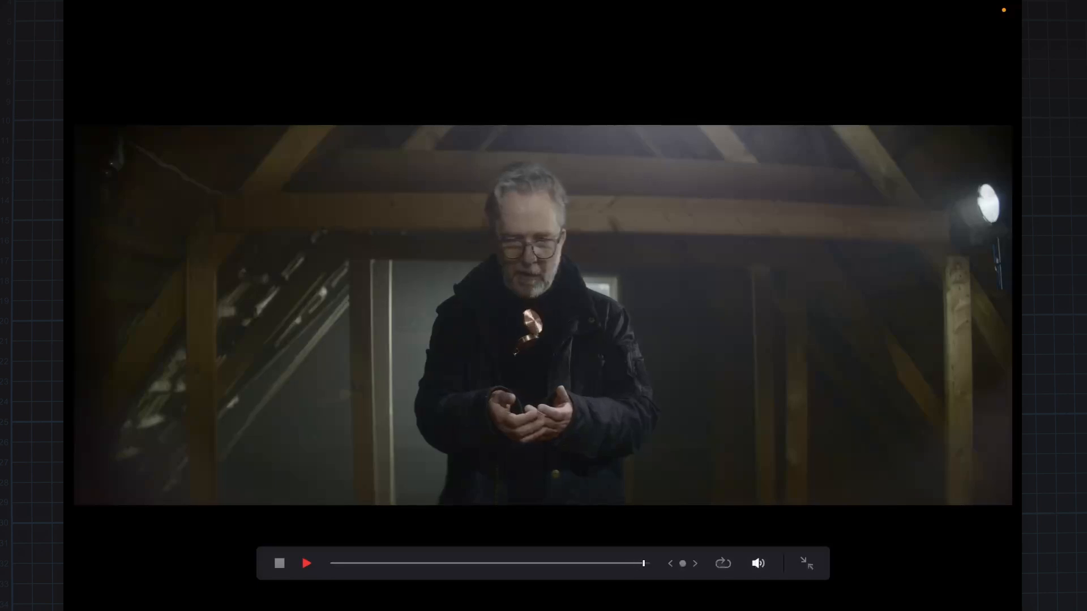
left_click(806, 562)
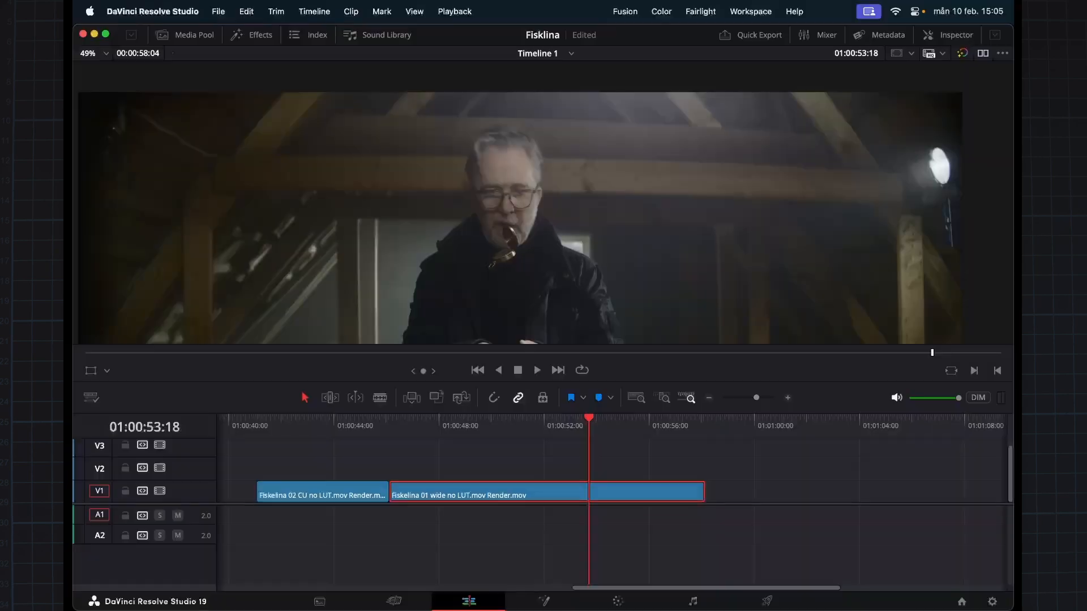